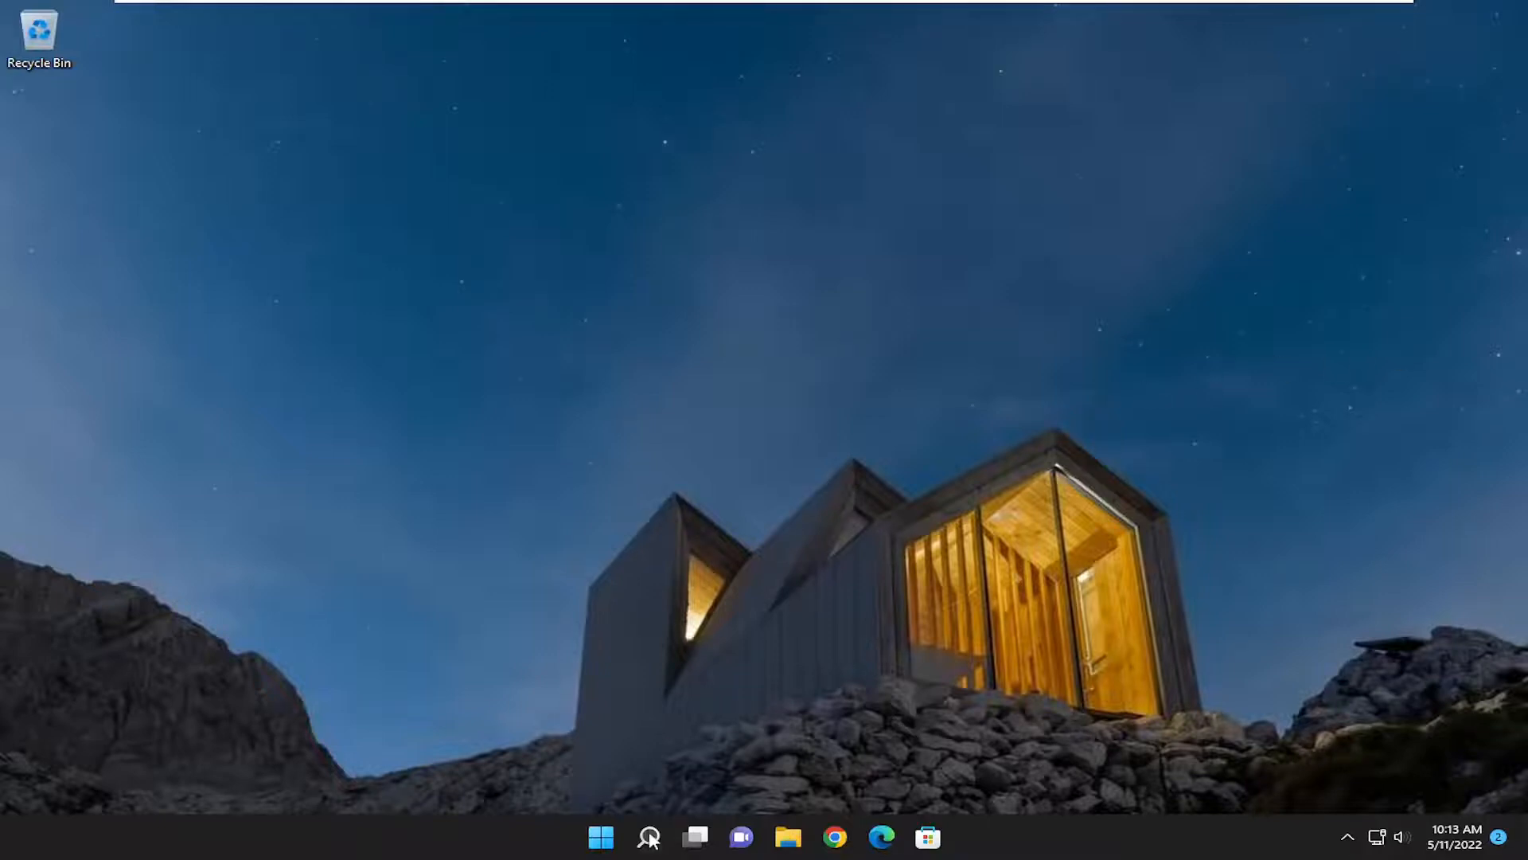
# - Search 'printers & scanners' from the taskbar and open the Printers & scanners settings page
pyautogui.click(648, 835)
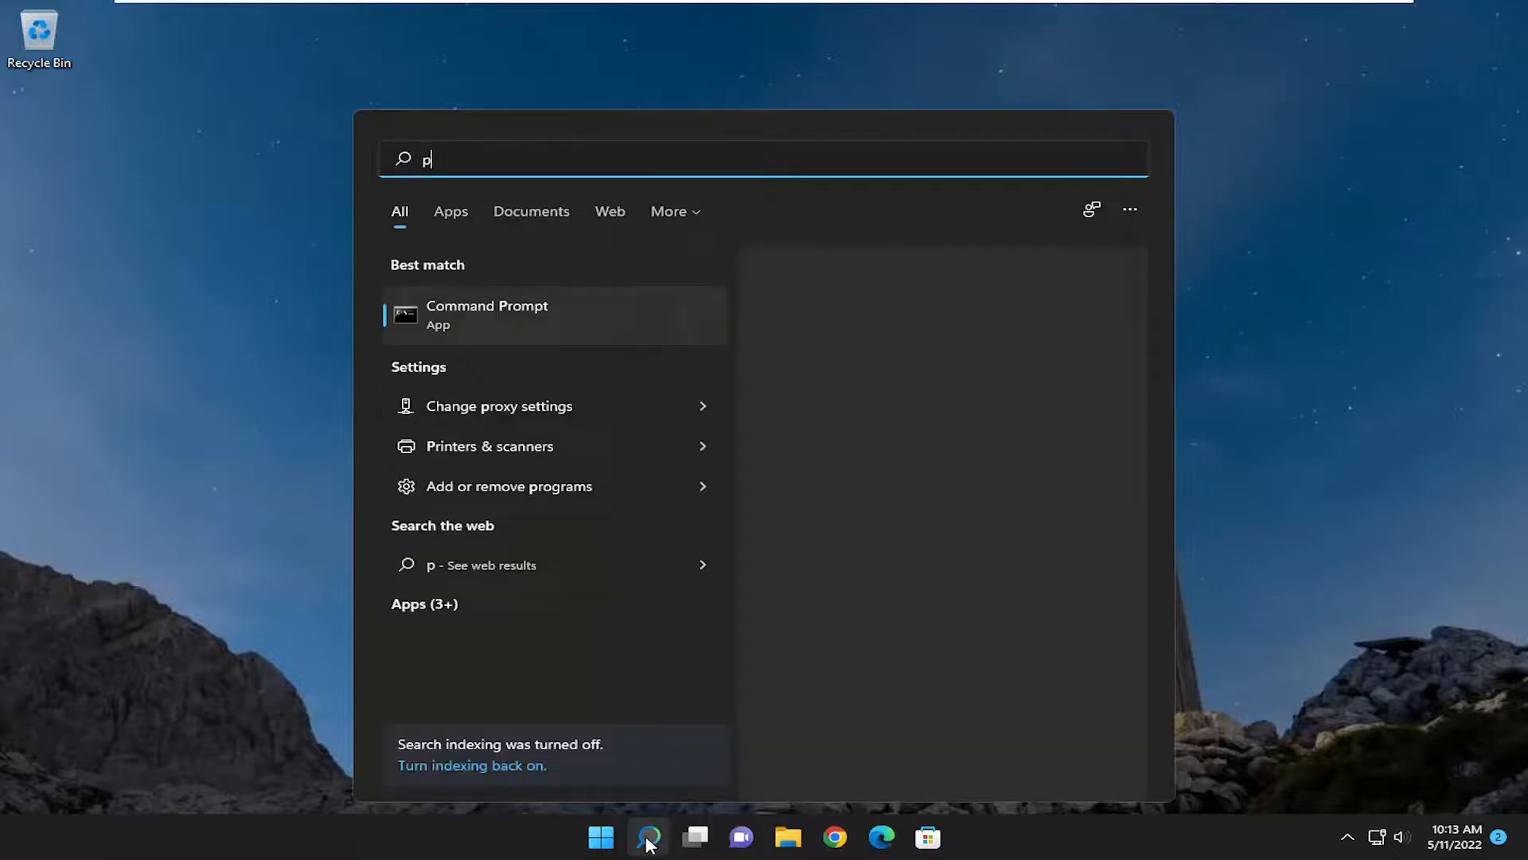
pyautogui.write('rinters & scanners')
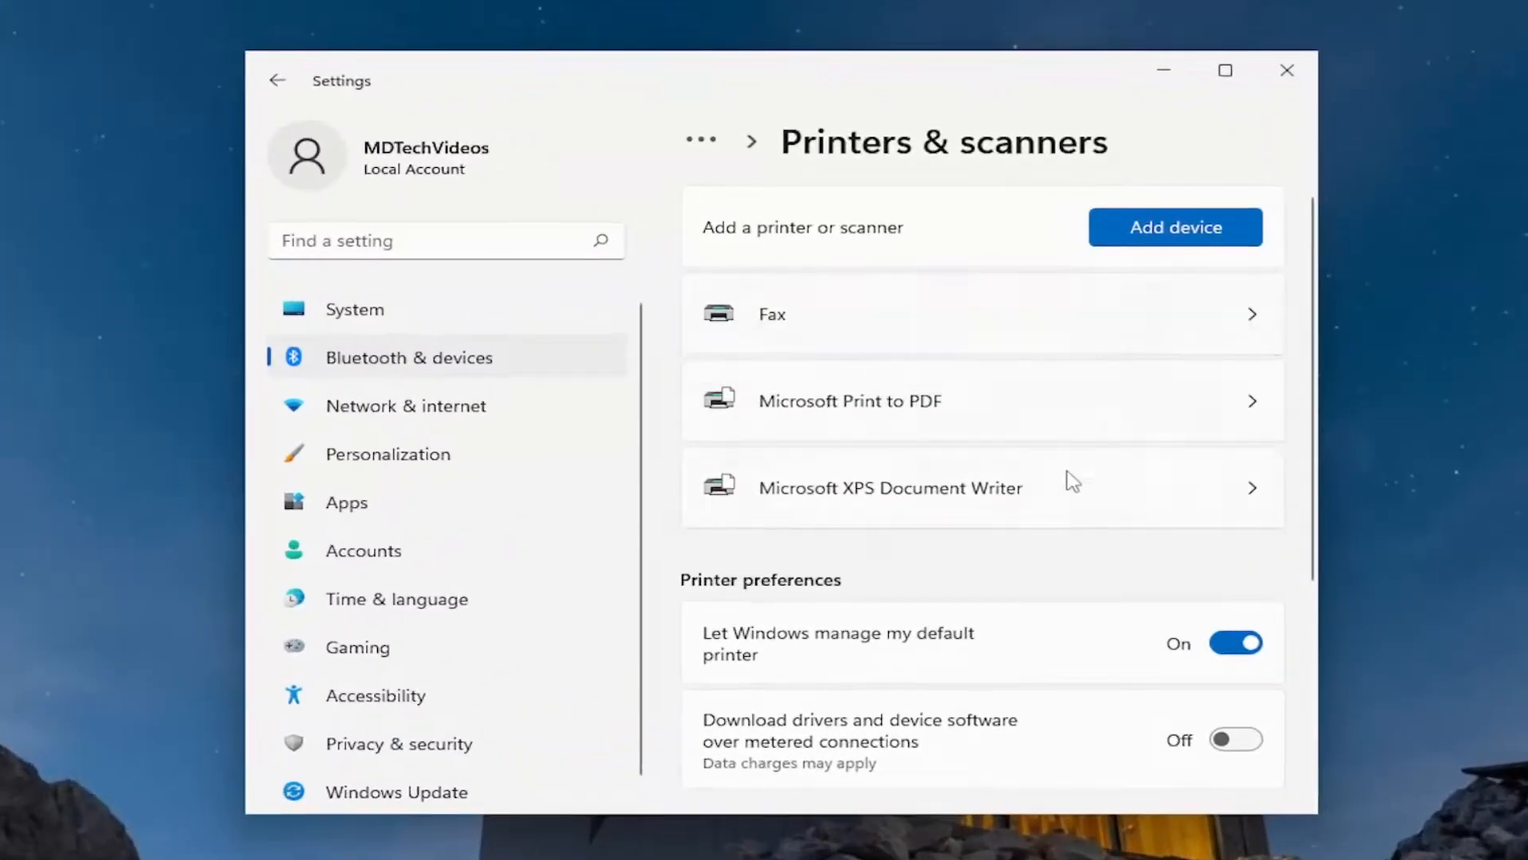
pyautogui.moveTo(1115, 506)
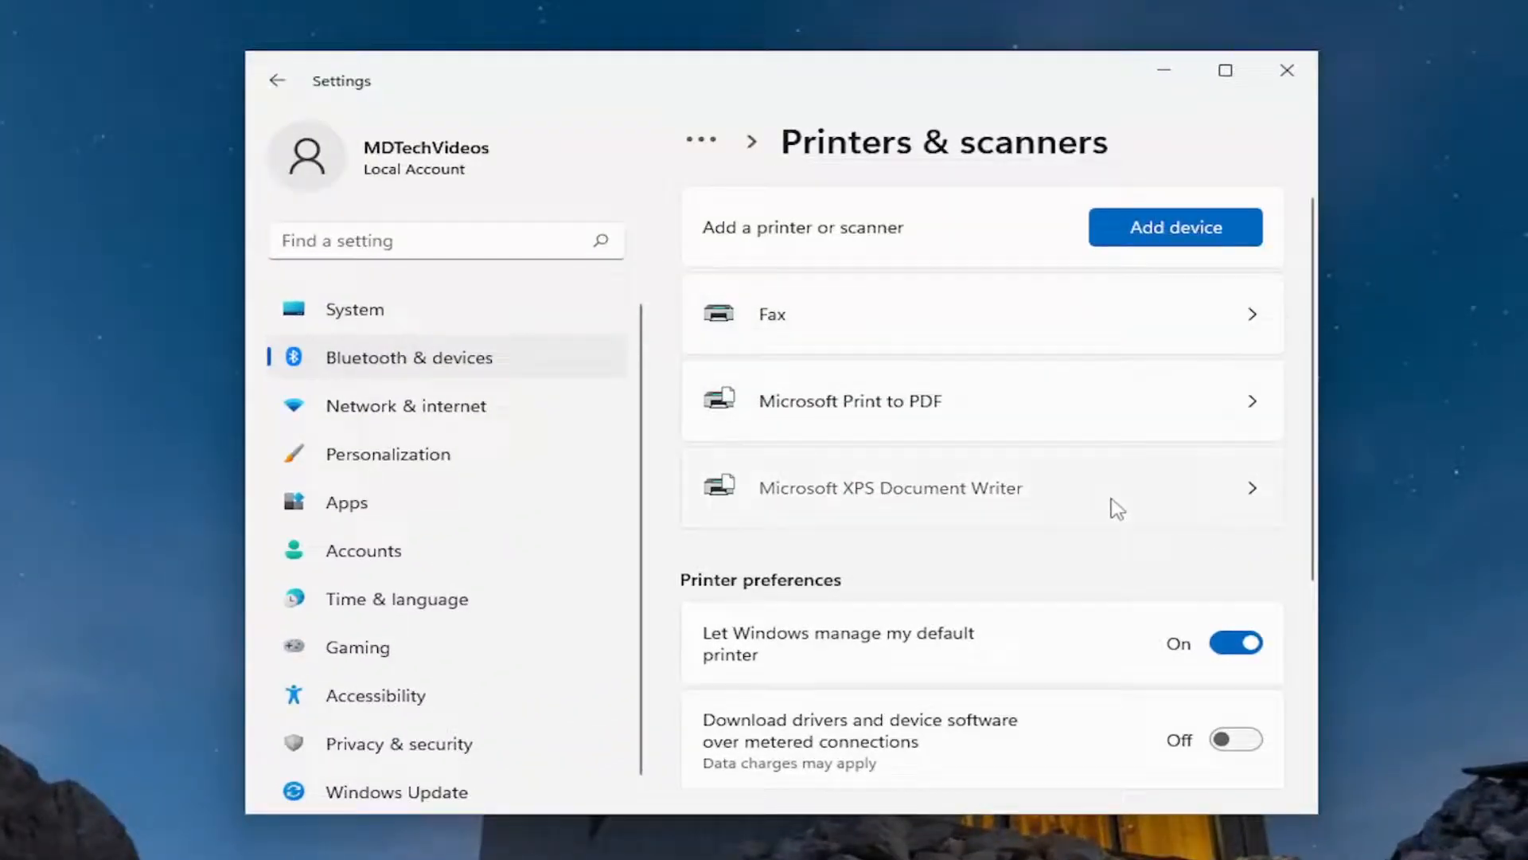
# - Remove the Microsoft XPS Document Writer printer, confirming the removal prompt
pyautogui.click(890, 487)
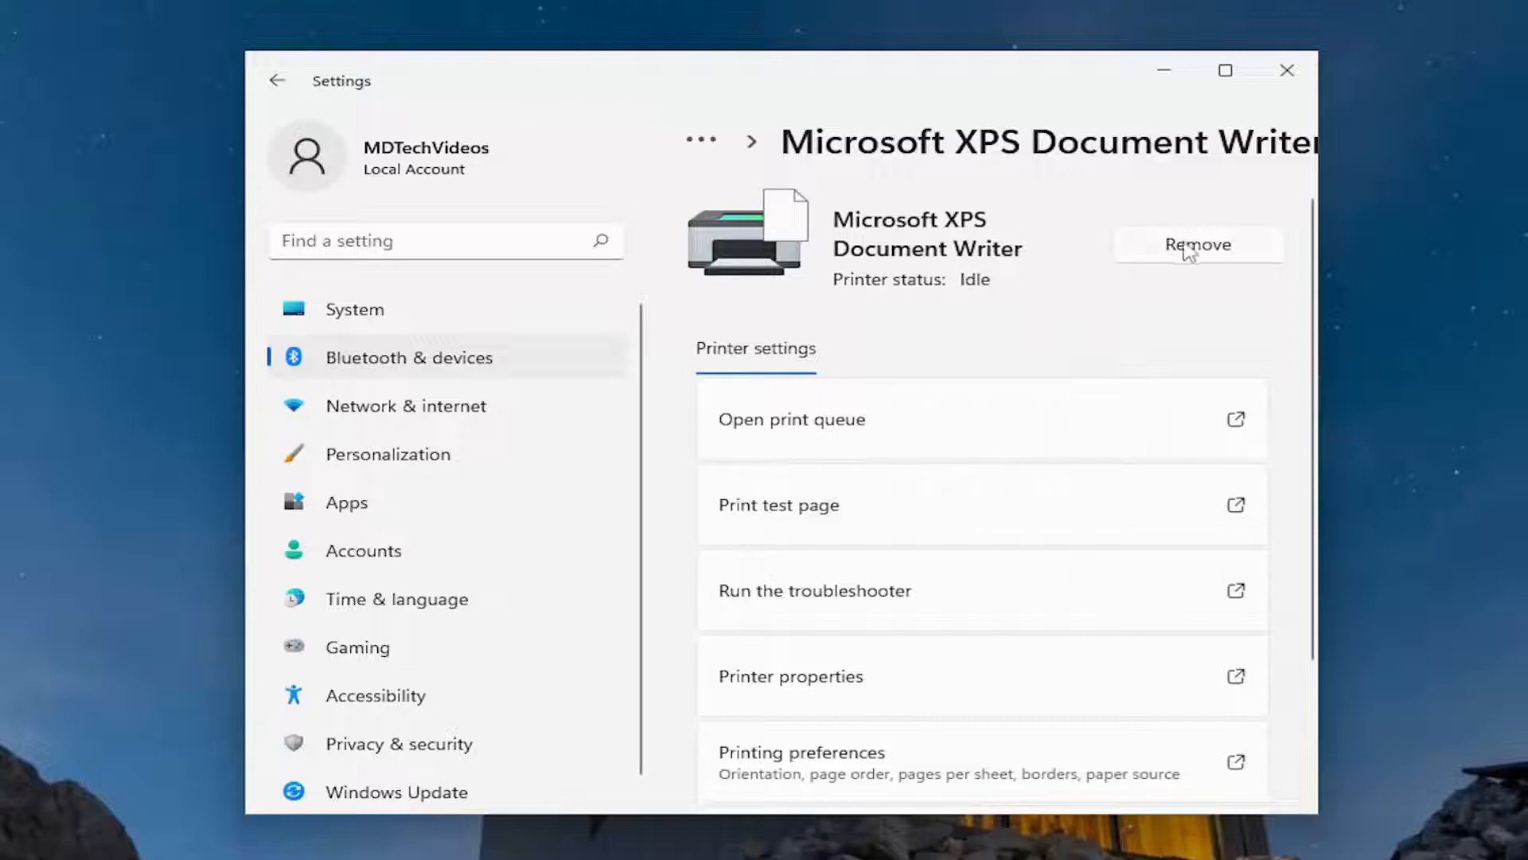
pyautogui.click(1197, 245)
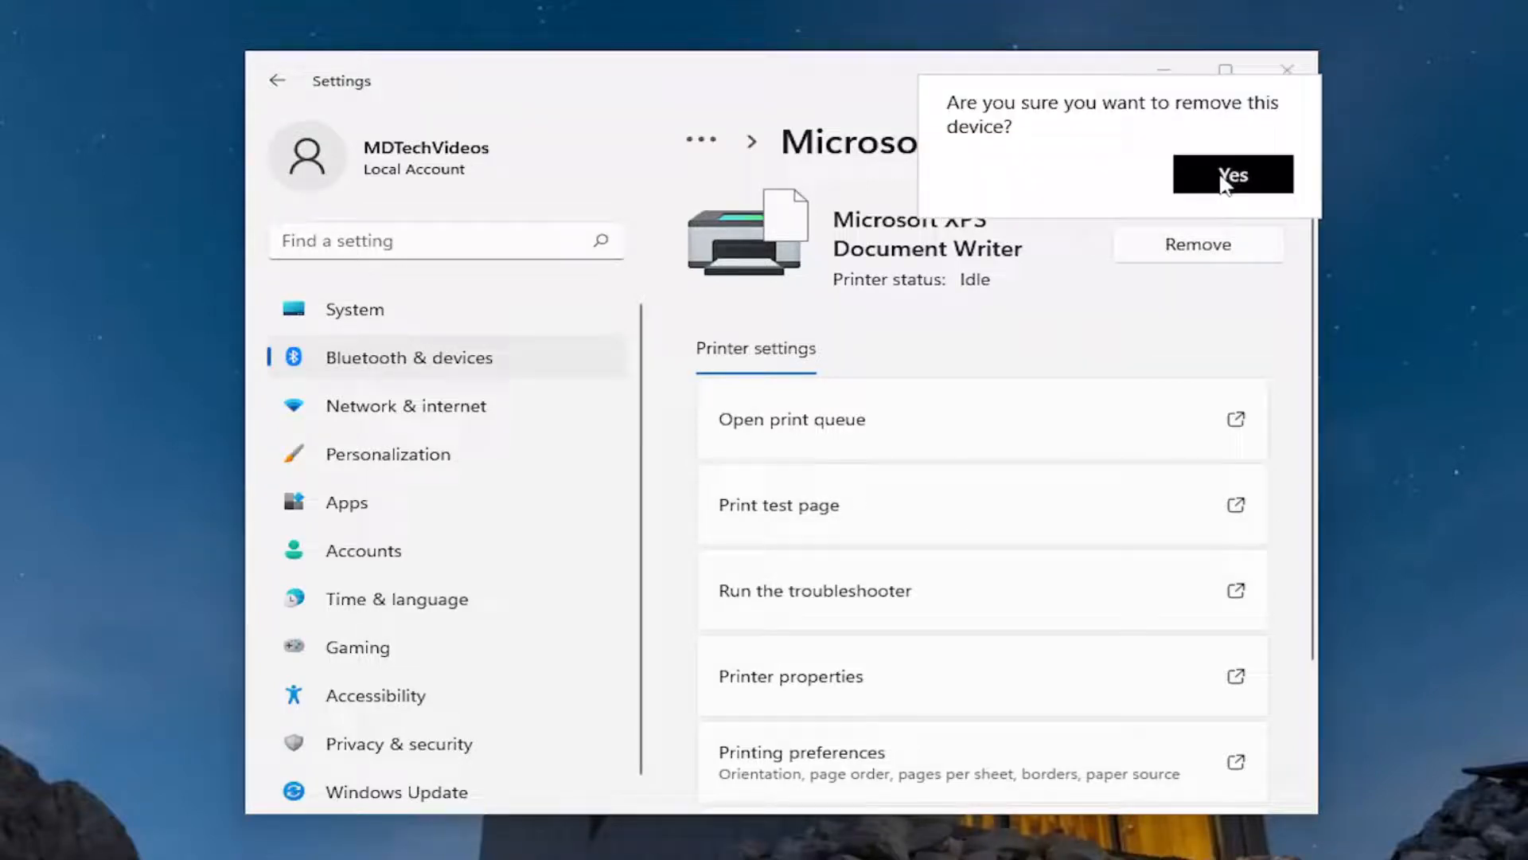
pyautogui.click(1232, 175)
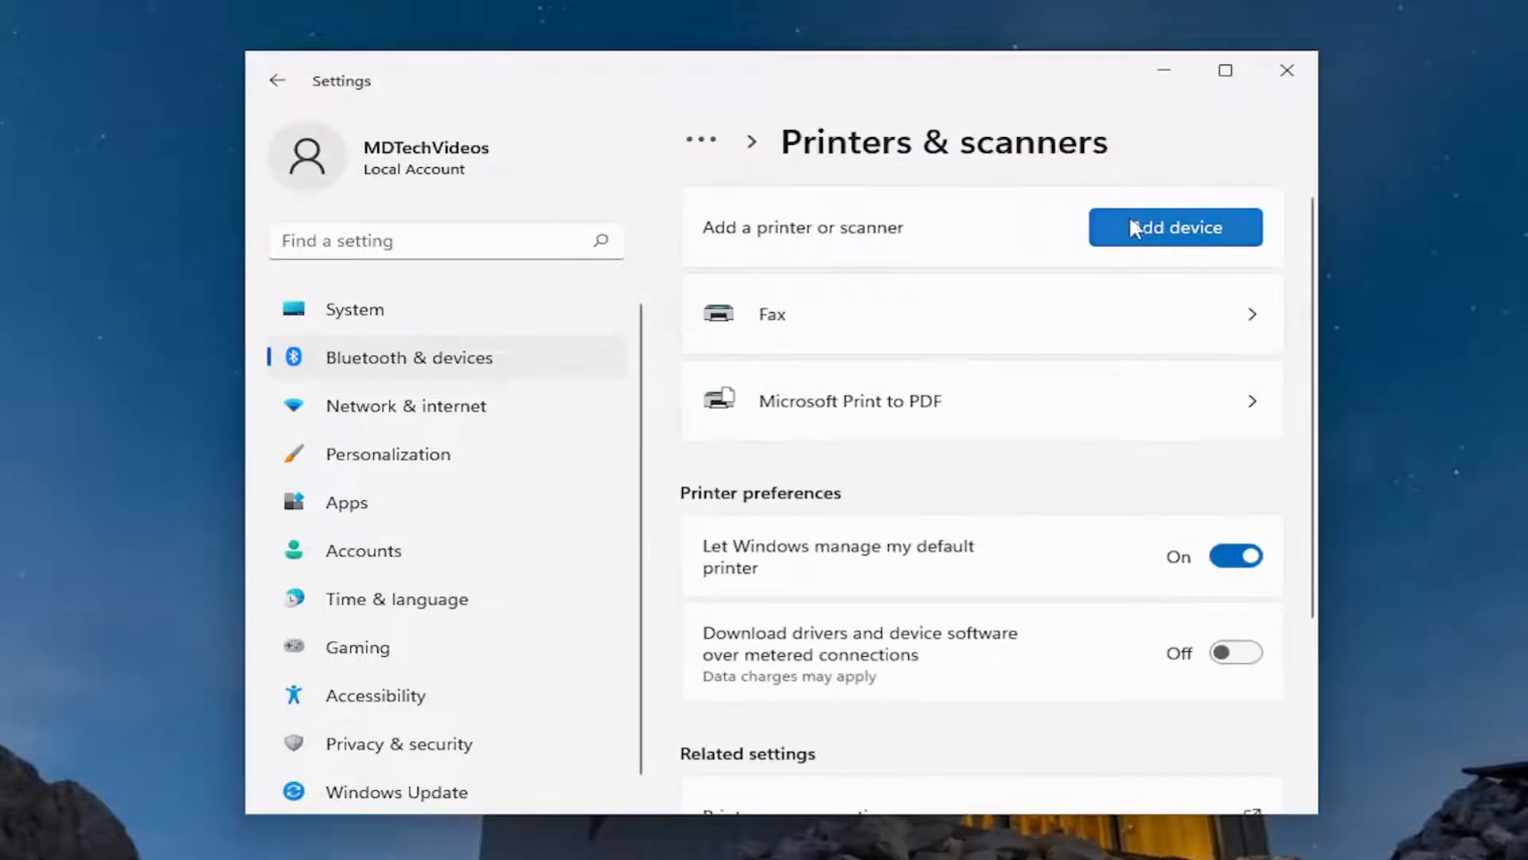
# - Run Add device to scan for new printers (none found), then close Settings to the desktop
pyautogui.click(1175, 228)
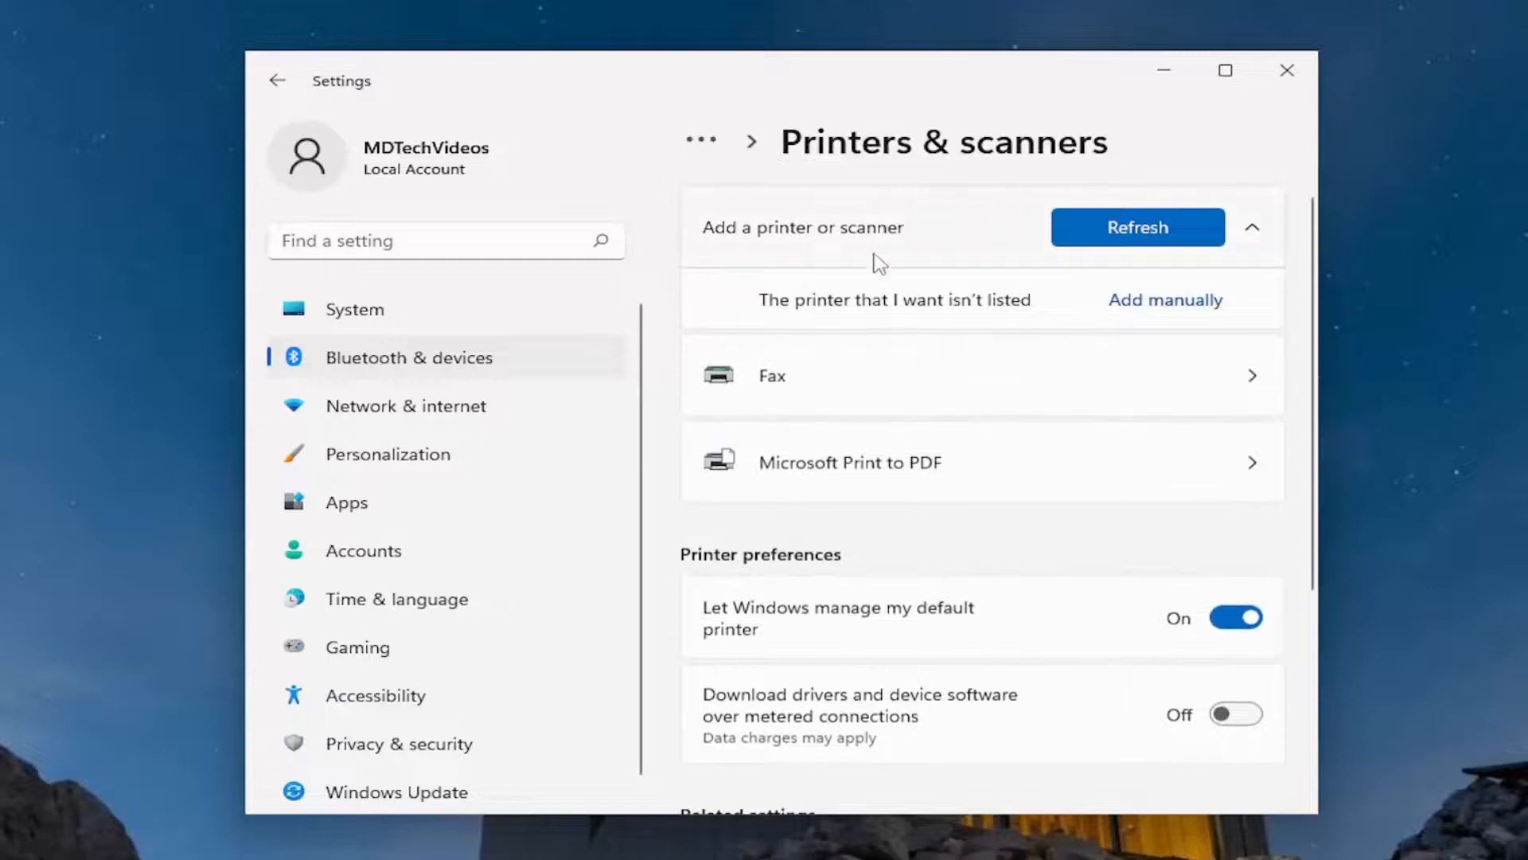
pyautogui.moveTo(927, 287)
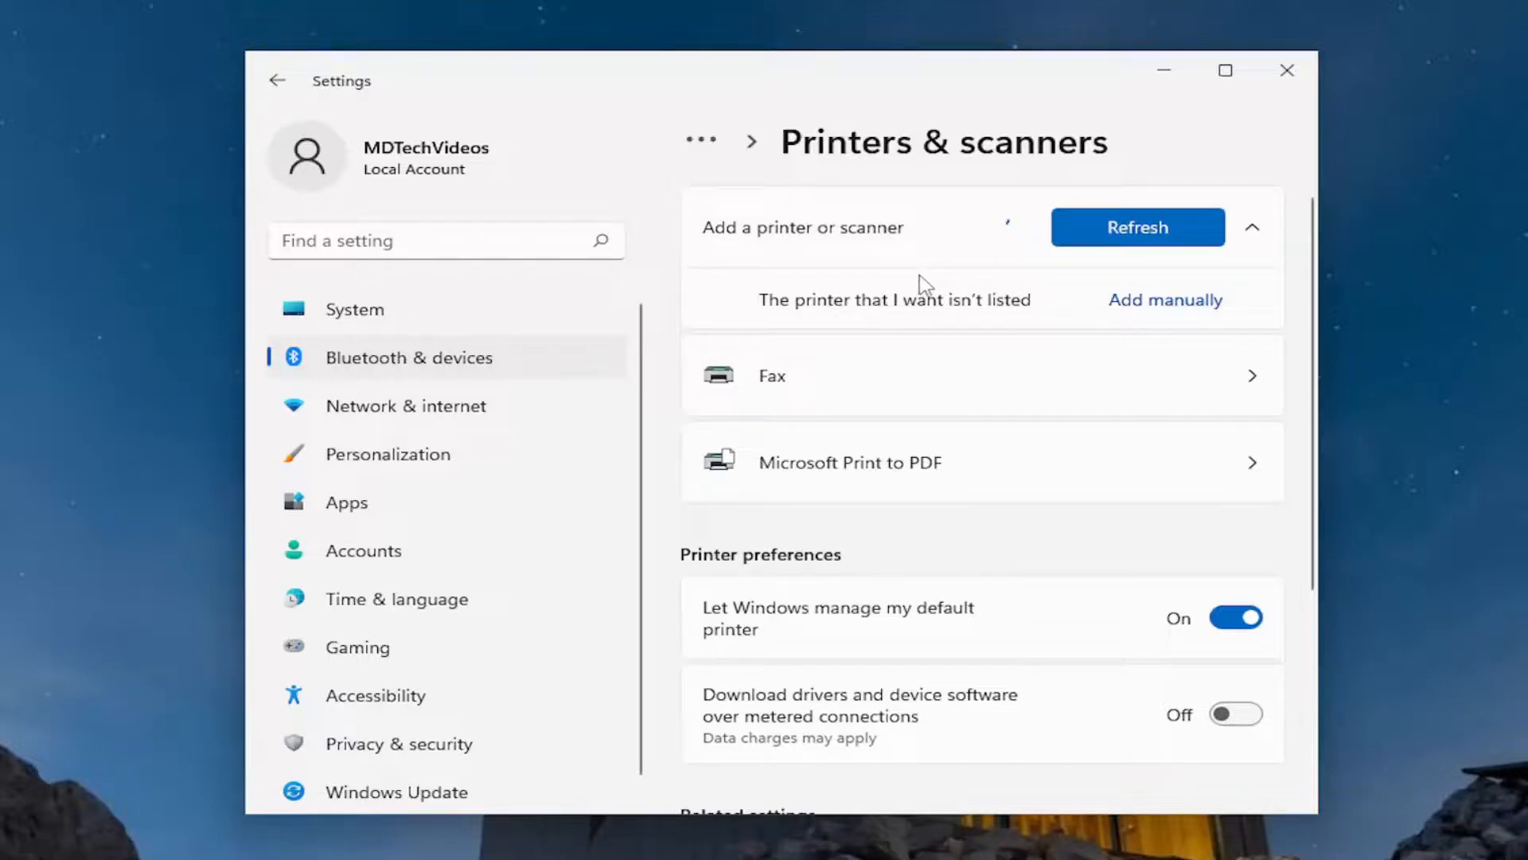
pyautogui.moveTo(937, 248)
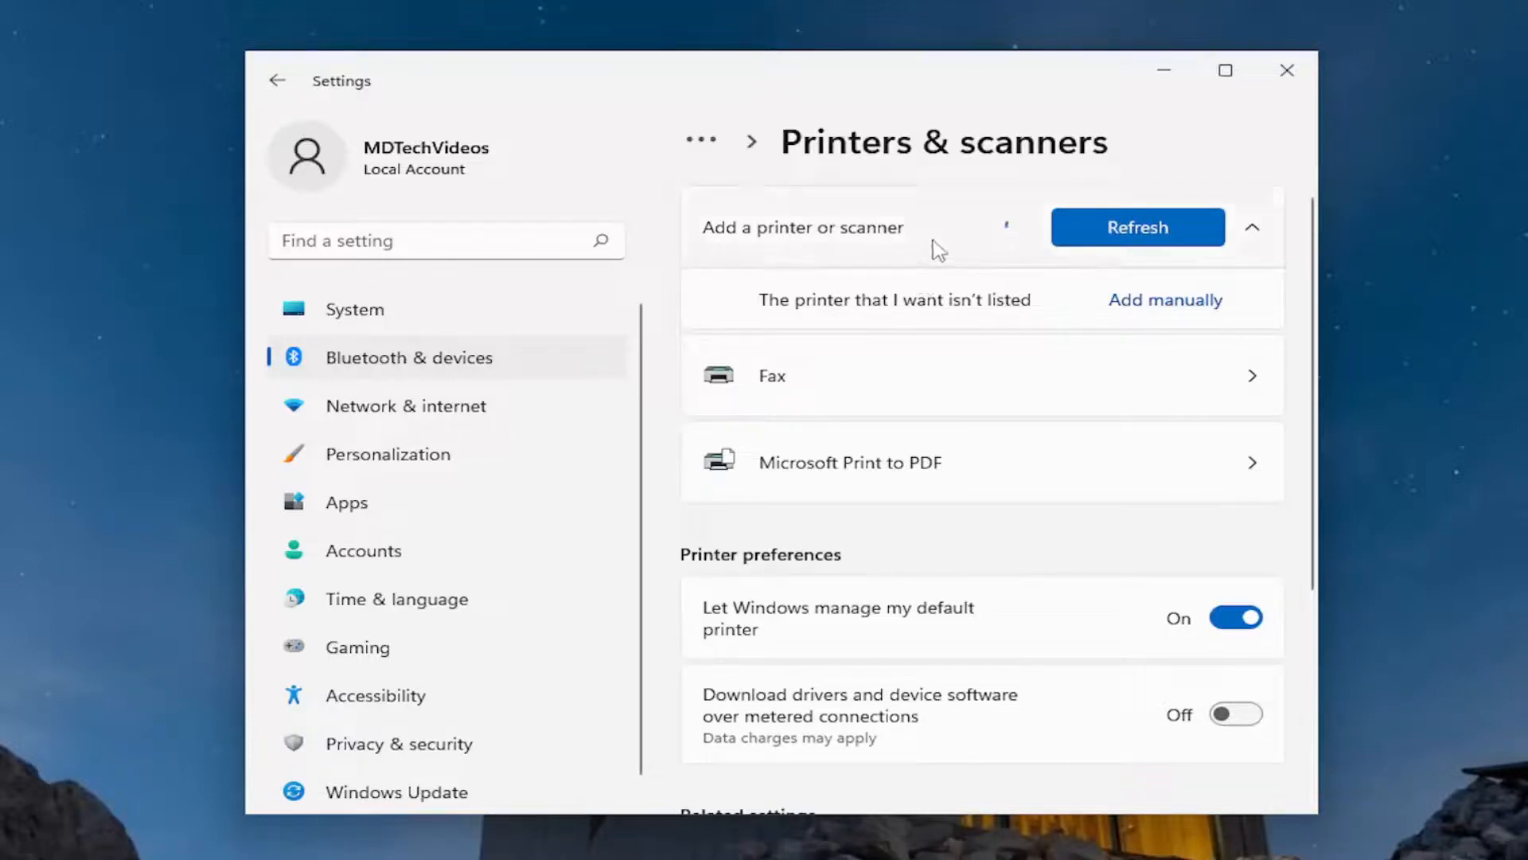
pyautogui.moveTo(1018, 271)
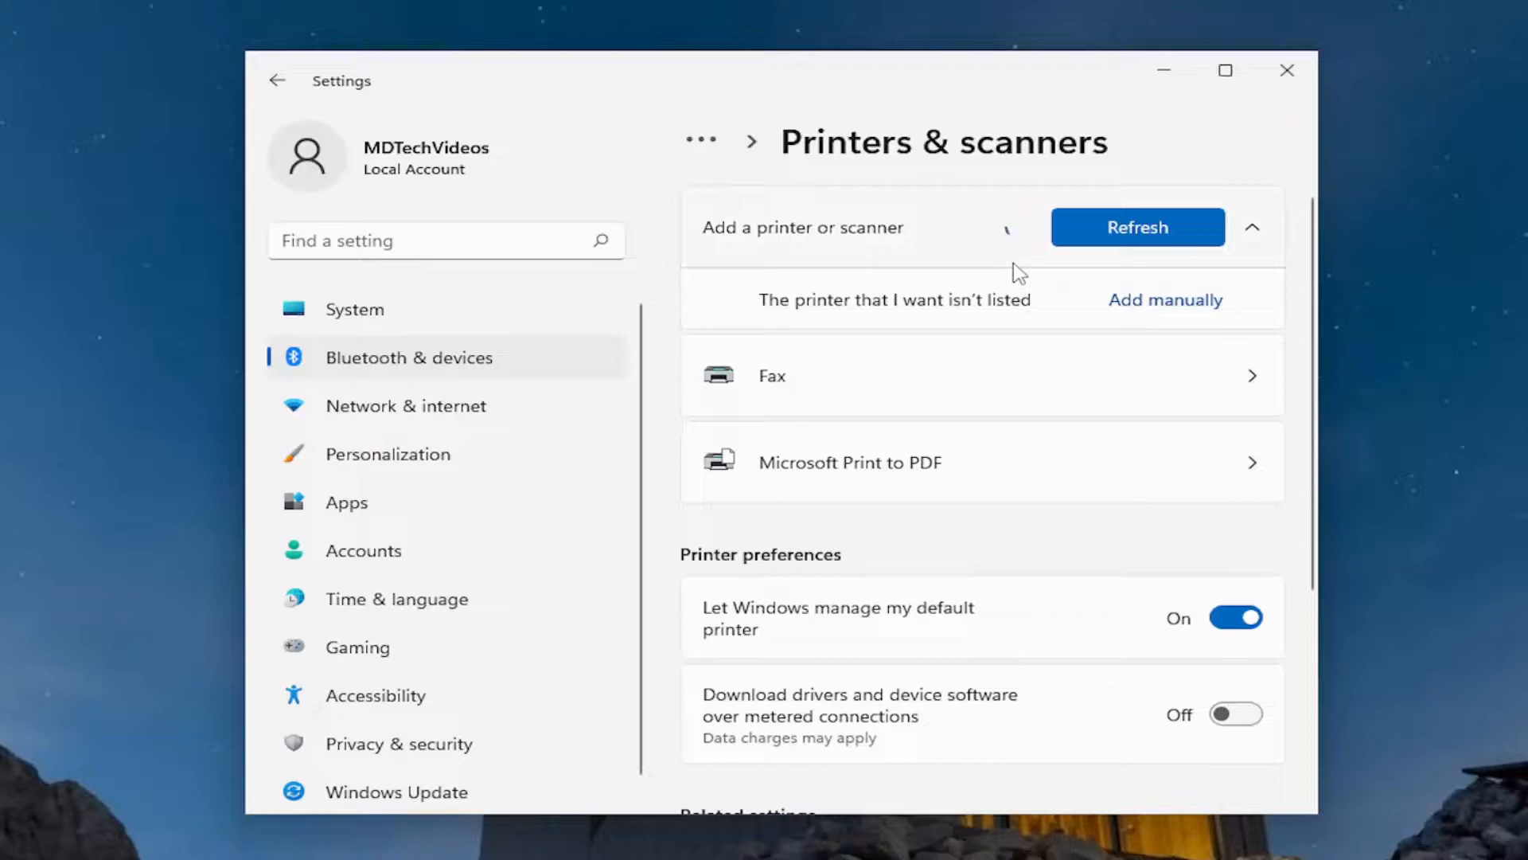
pyautogui.moveTo(973, 247)
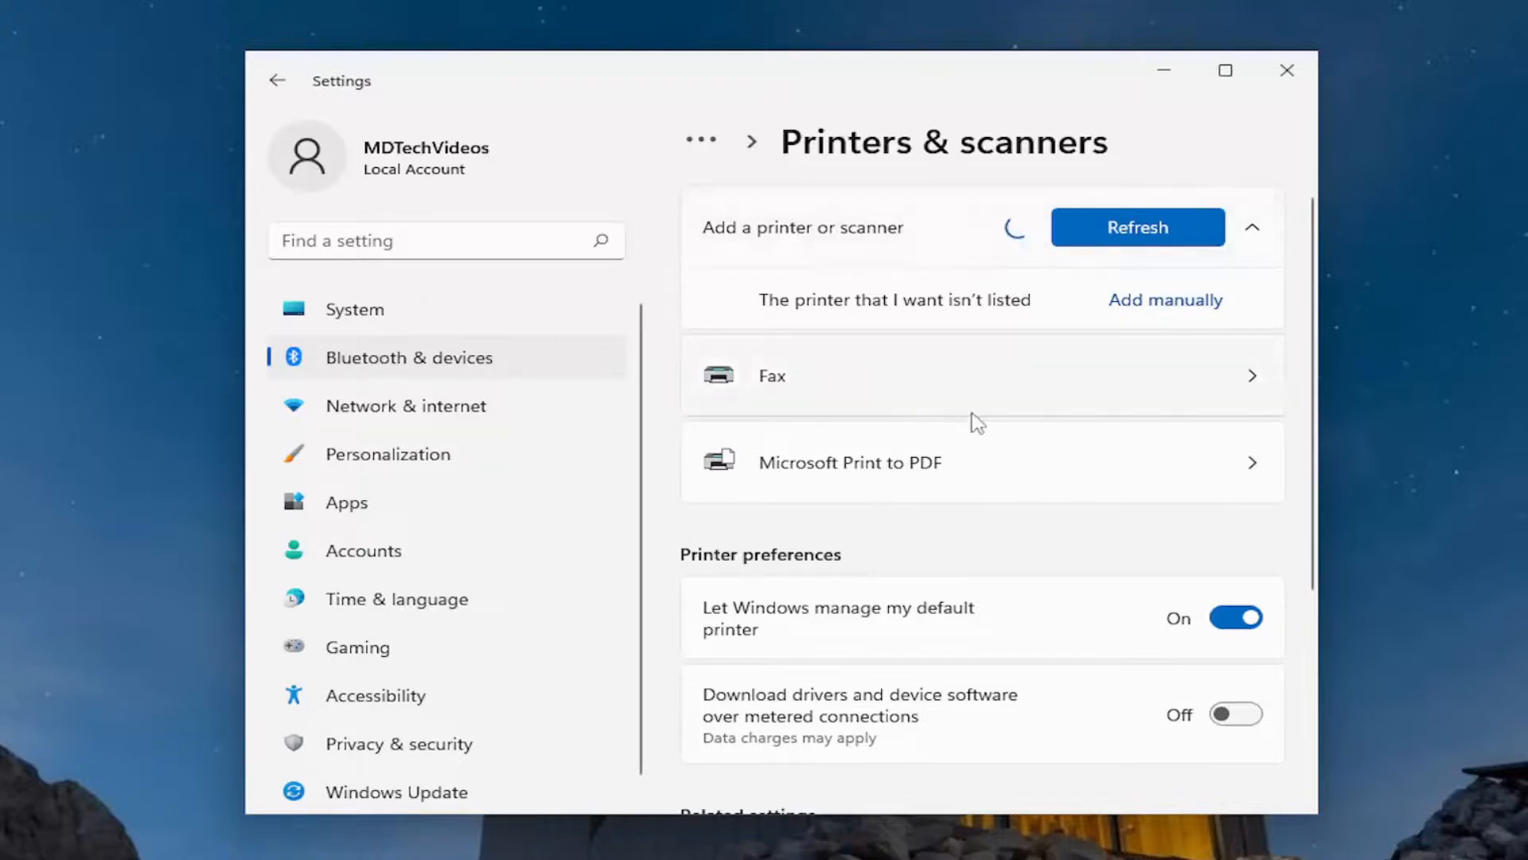
pyautogui.click(354, 309)
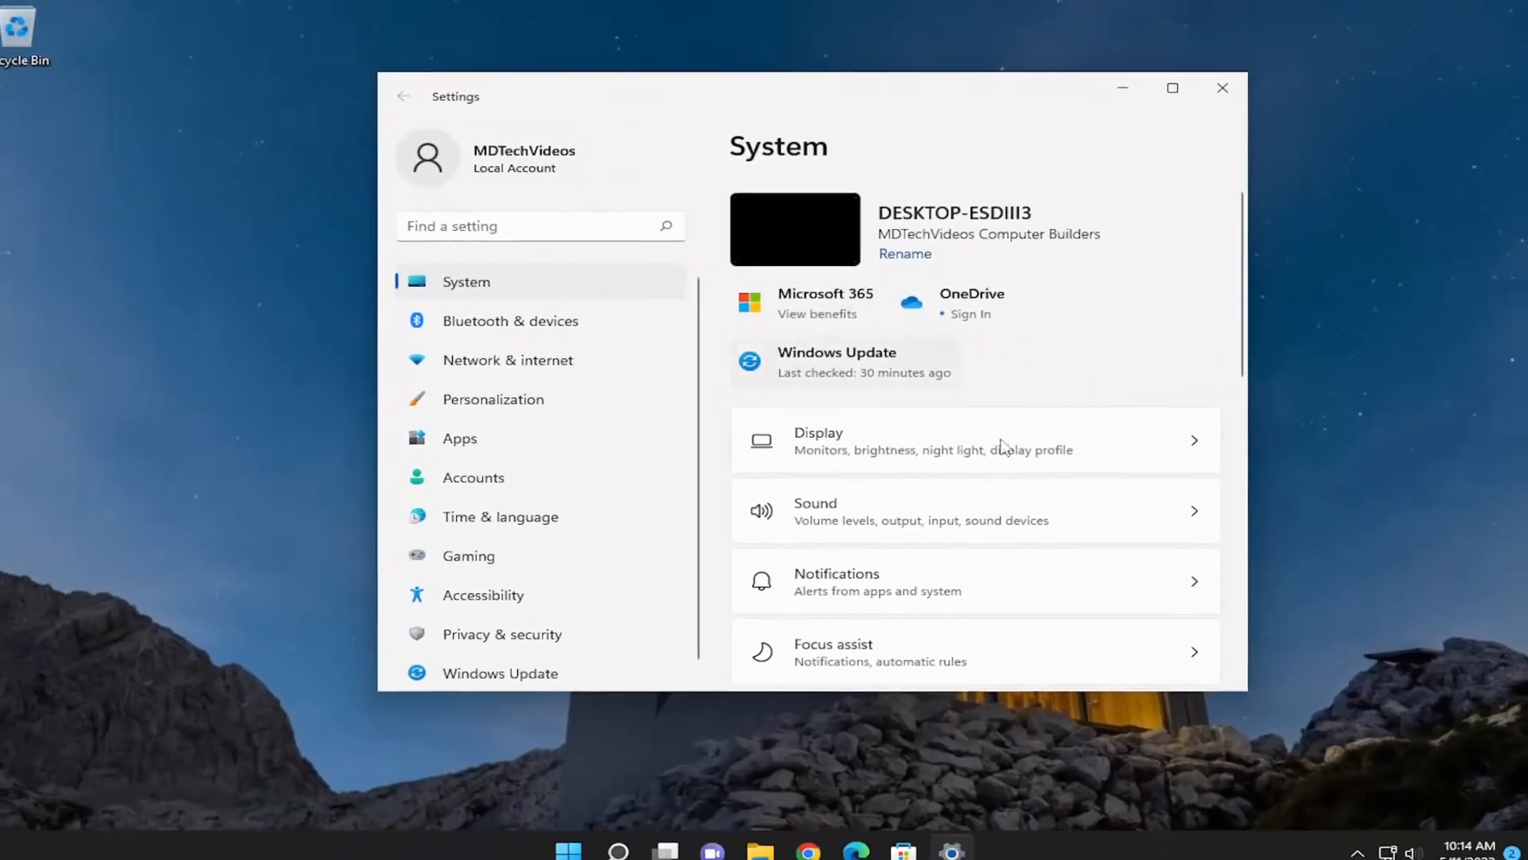
pyautogui.click(1222, 88)
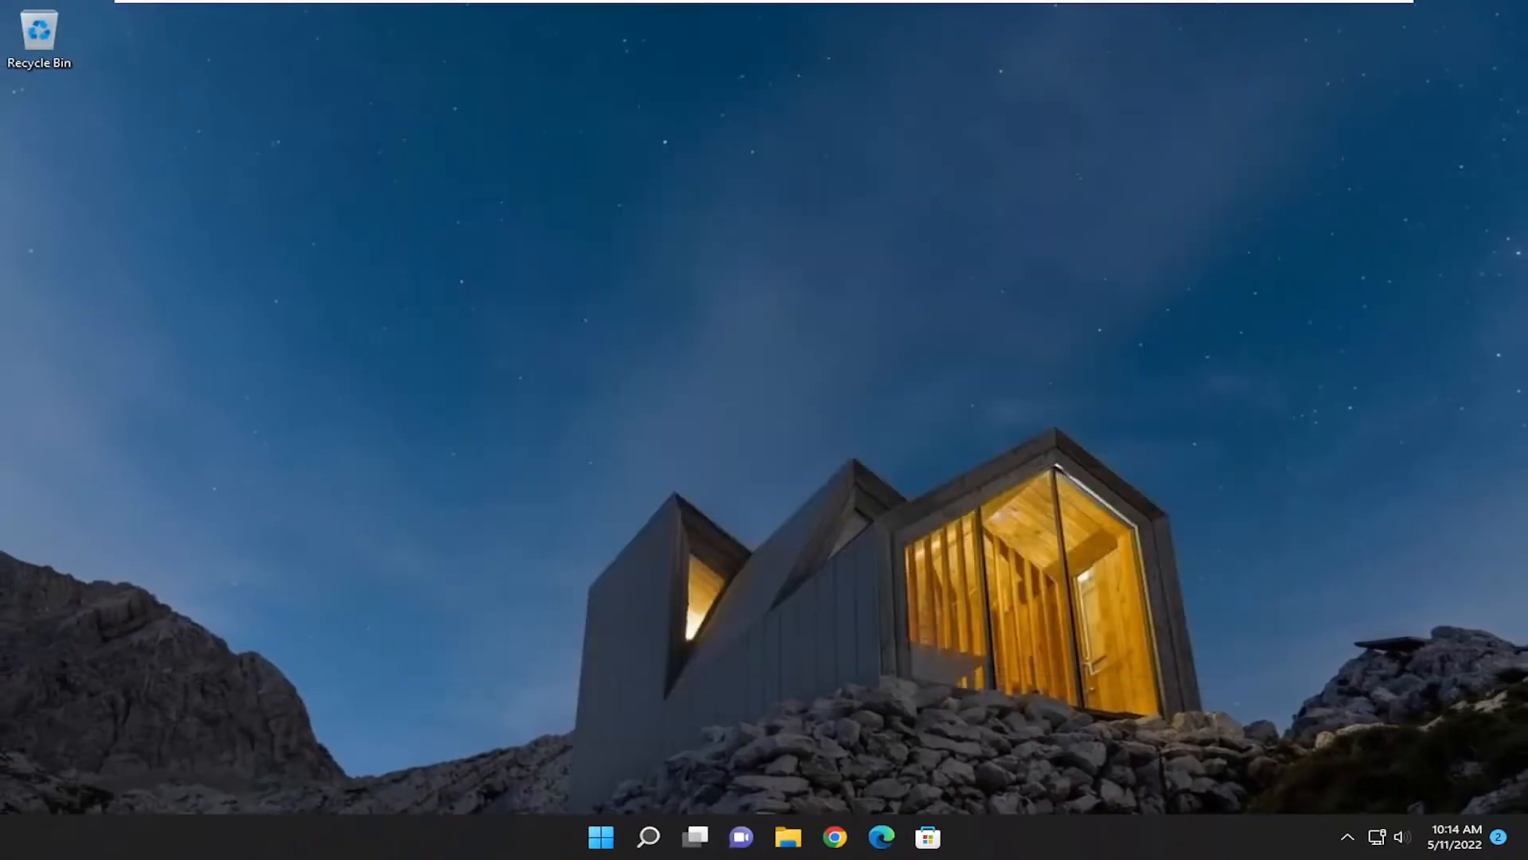